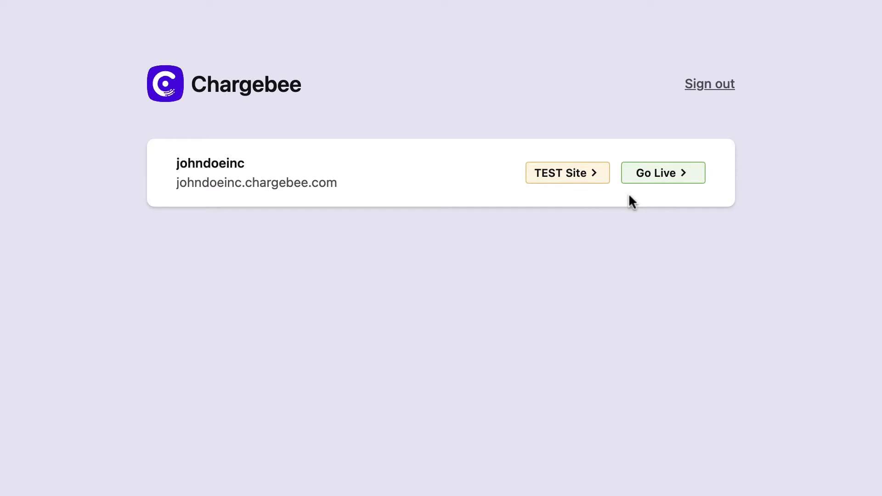
pyautogui.moveTo(562, 178)
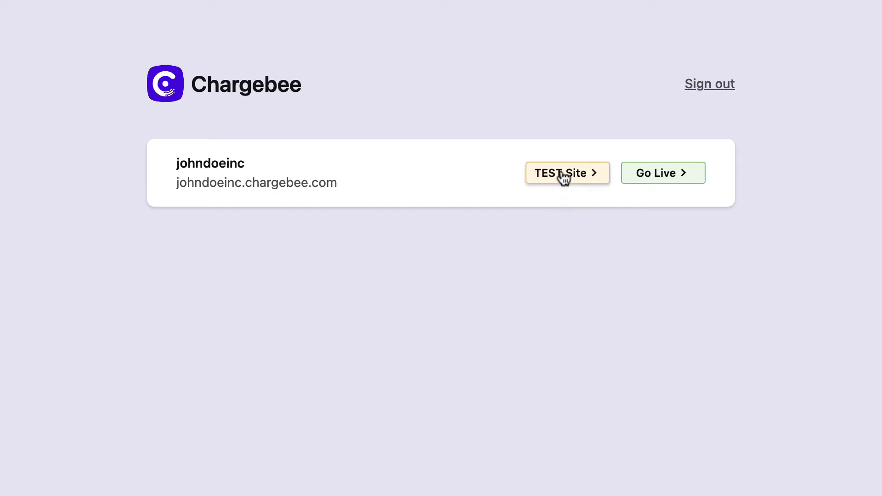
# Enter the TEST site dashboard and review Total MRR, subscriptions, Payments and Refunds charts
pyautogui.click(566, 173)
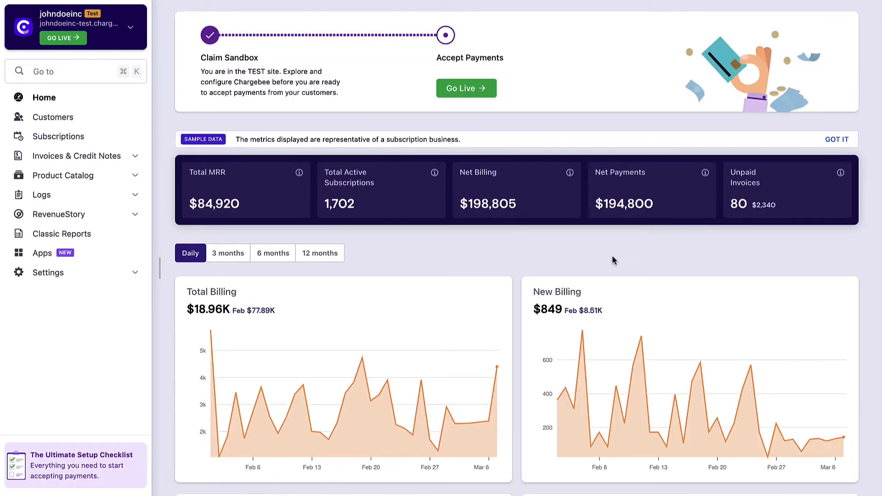
pyautogui.moveTo(621, 259)
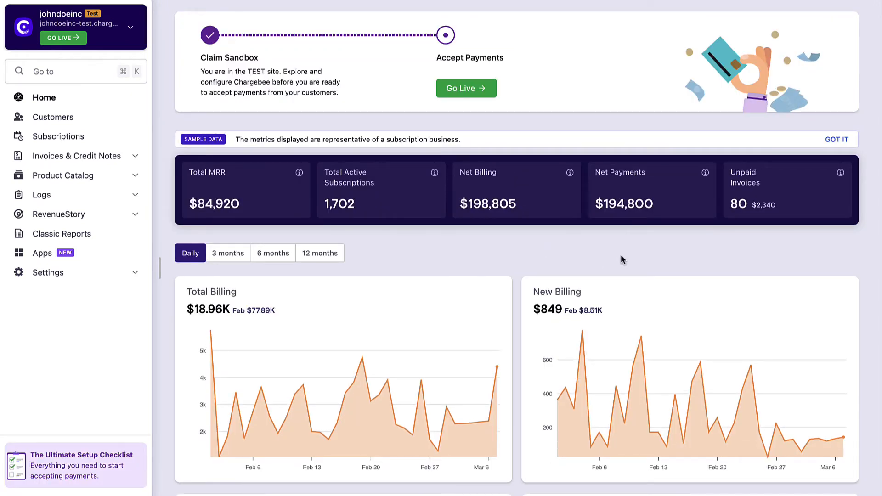
pyautogui.moveTo(516, 221)
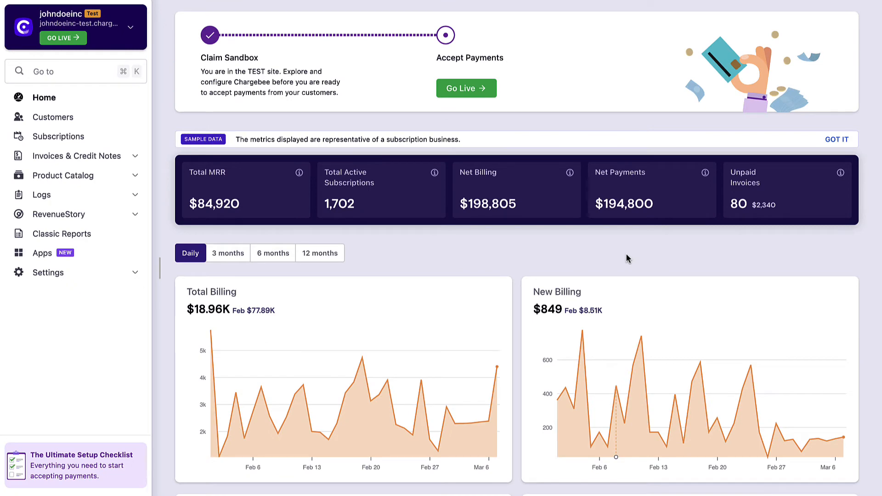
pyautogui.scroll(-3)
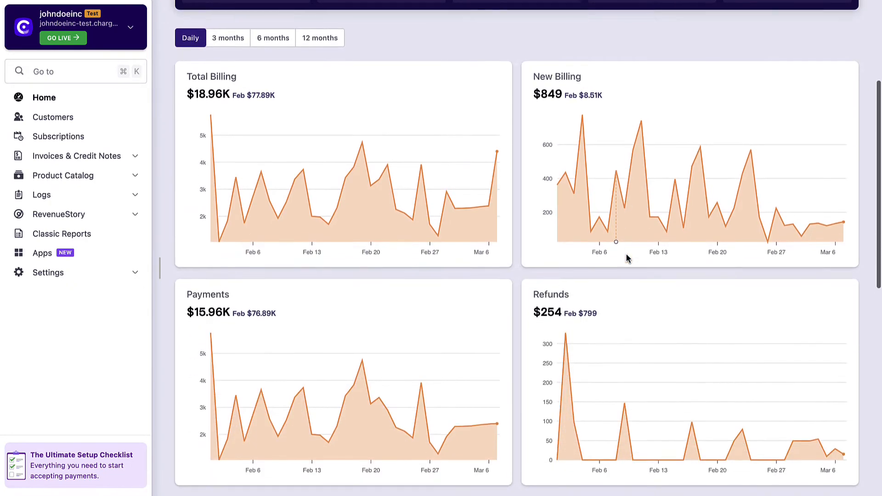
pyautogui.scroll(-3)
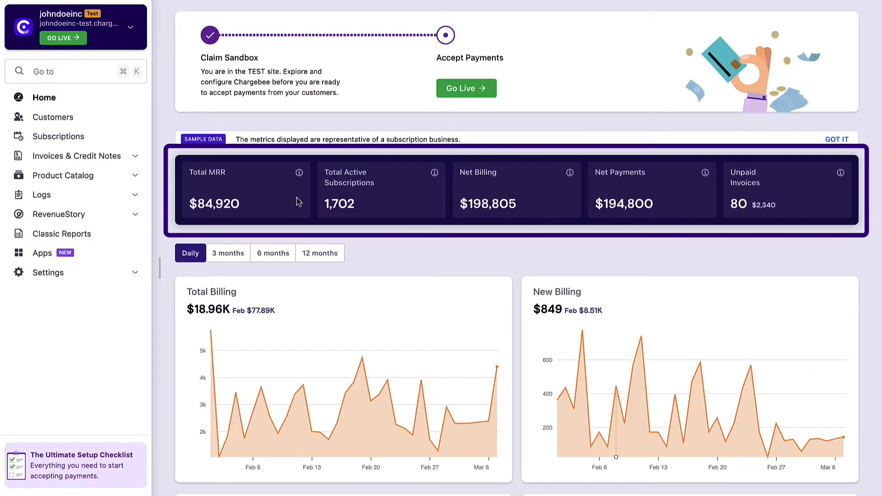
pyautogui.moveTo(505, 208)
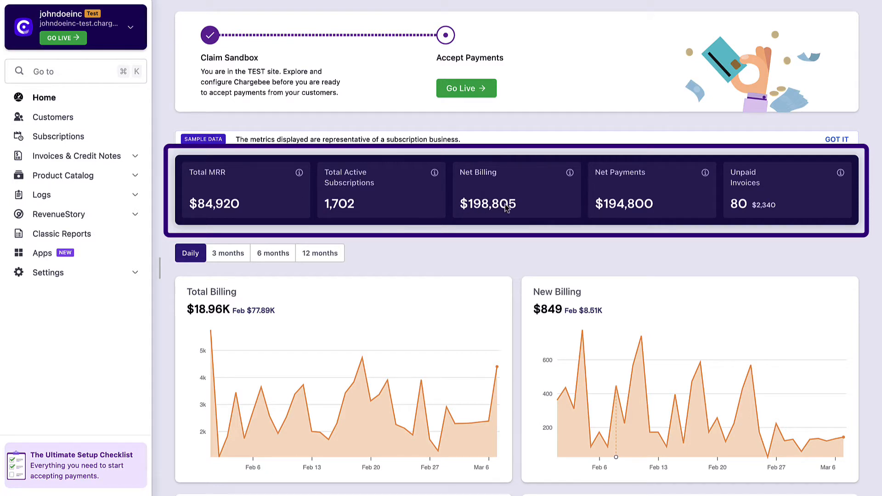
pyautogui.moveTo(534, 196)
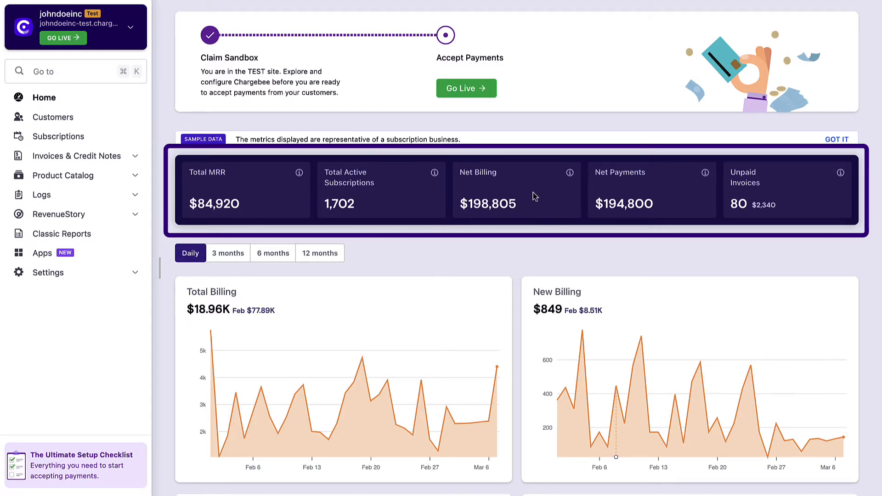
# Reveal the summary metrics: Total MRR, Active Subscriptions, Net Billing, Net Payments, Unpaid Invoices
pyautogui.scroll(-3)
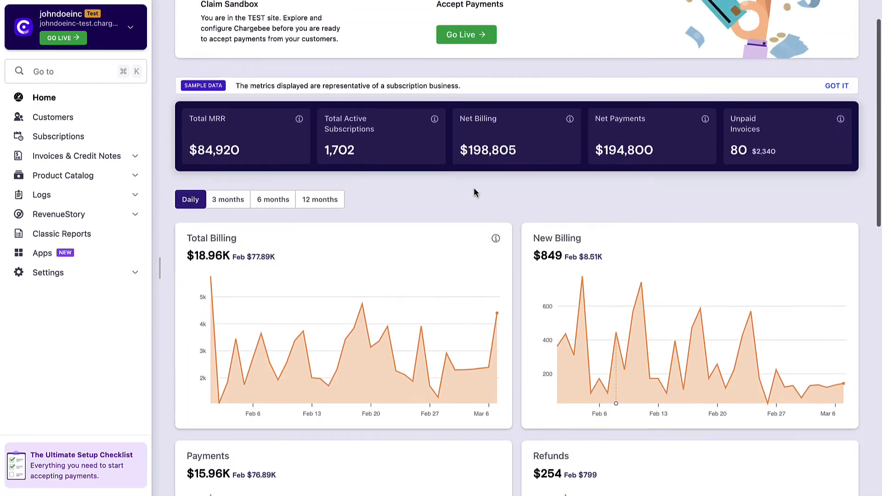
pyautogui.moveTo(494, 239)
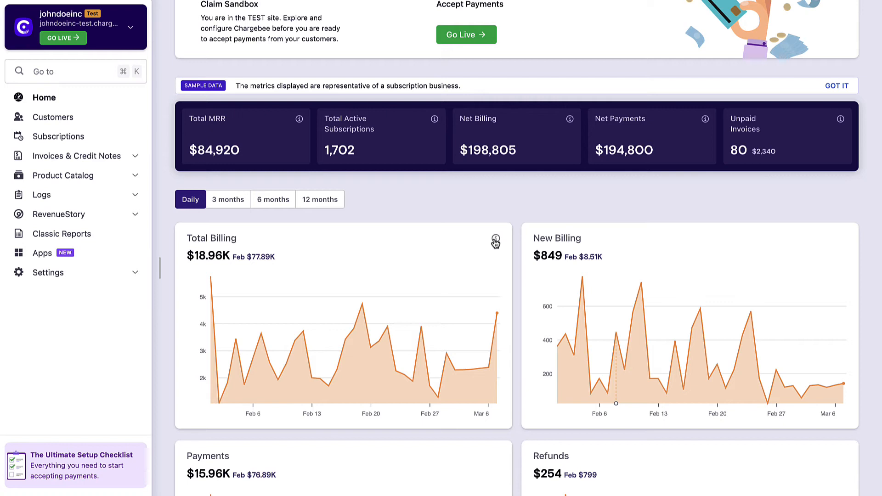
pyautogui.moveTo(494, 239)
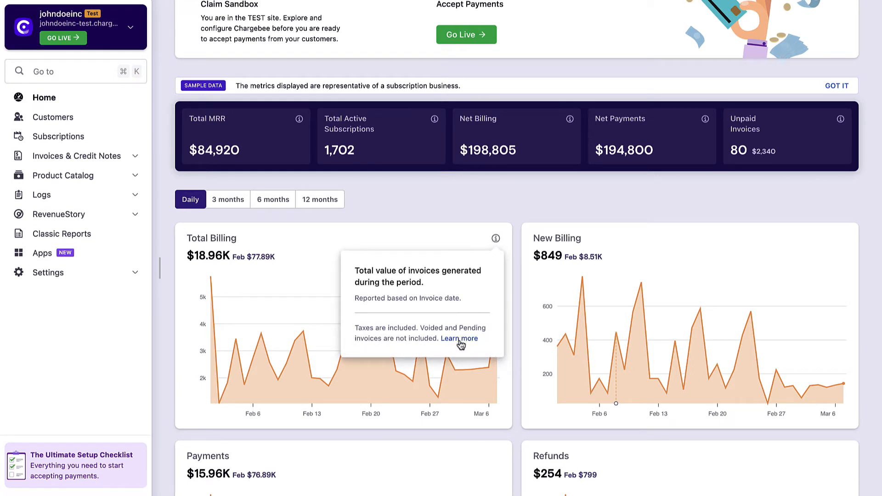
pyautogui.moveTo(423, 257)
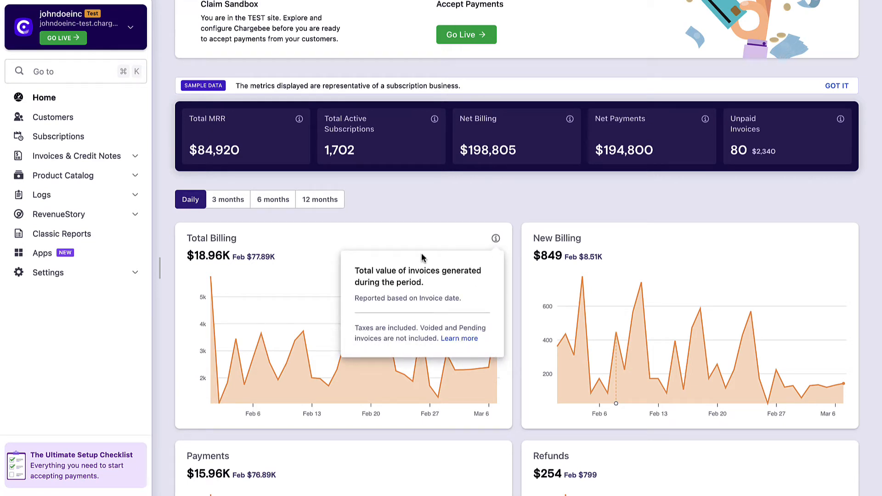
pyautogui.moveTo(302, 211)
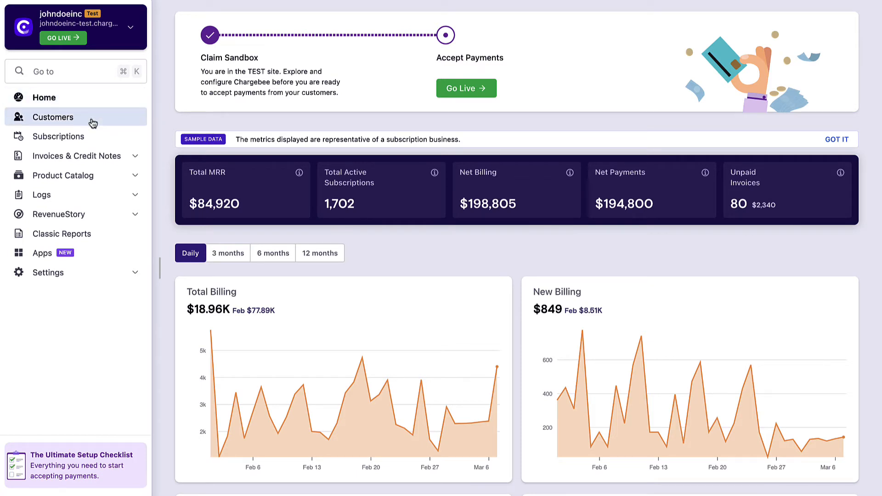
pyautogui.moveTo(92, 158)
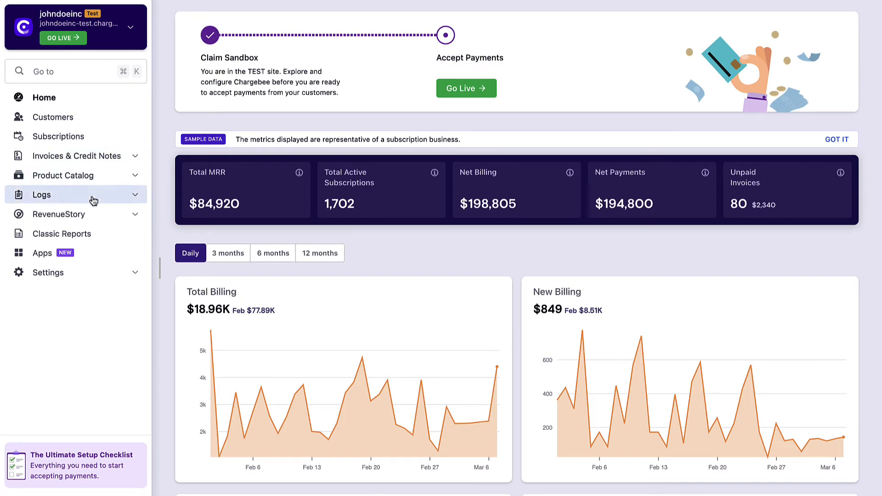
pyautogui.moveTo(94, 256)
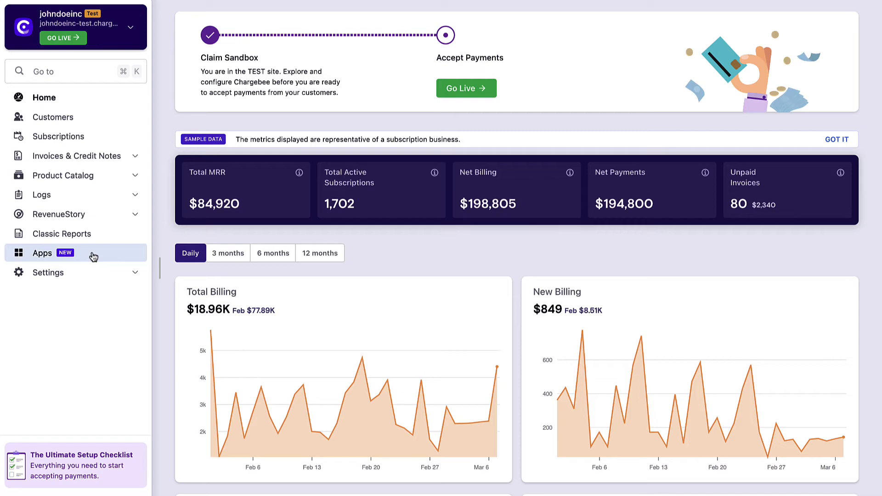
# Expand Settings and view Configure Chargebee: Business profile, Product Catalog, Billing LogIQ
pyautogui.click(48, 272)
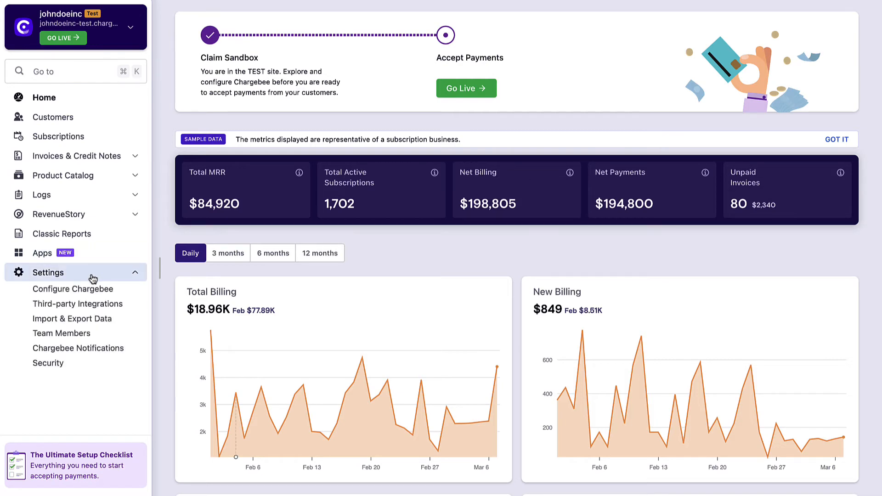
pyautogui.click(71, 289)
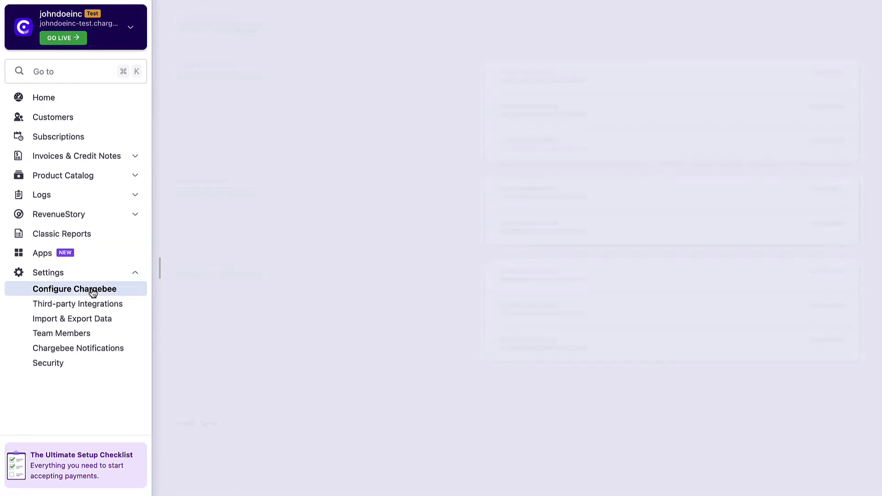
pyautogui.click(73, 288)
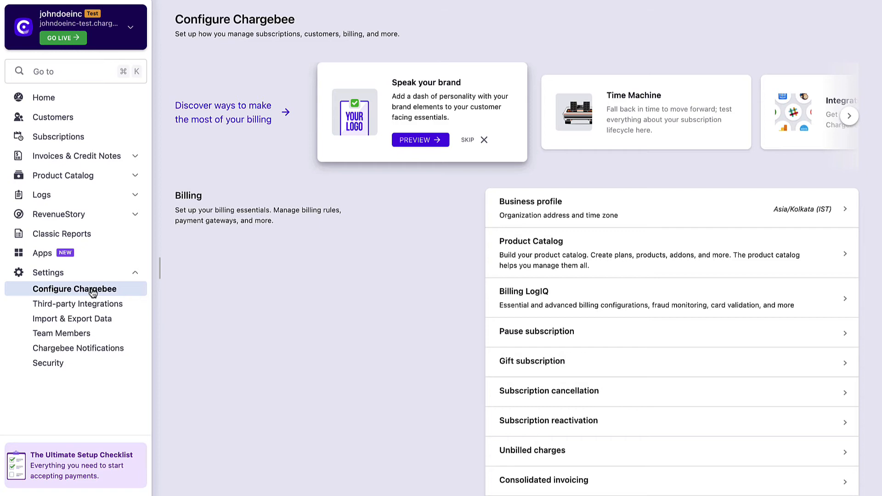
pyautogui.click(79, 303)
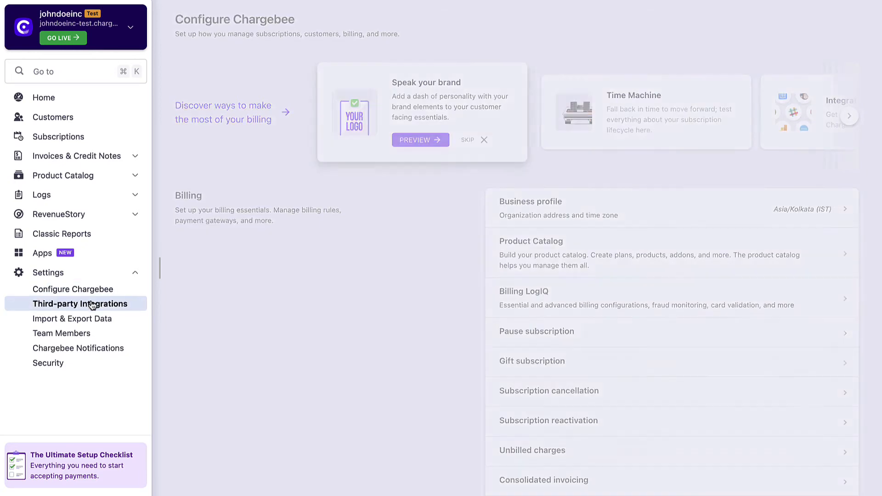
# View Third-party Integrations, then Import & Export Data with migration, bulk operations and exports
pyautogui.click(80, 304)
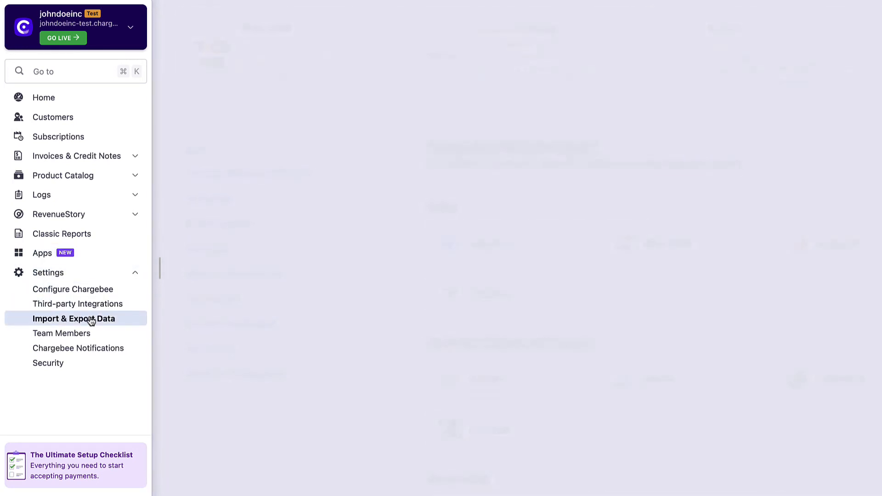
pyautogui.click(70, 319)
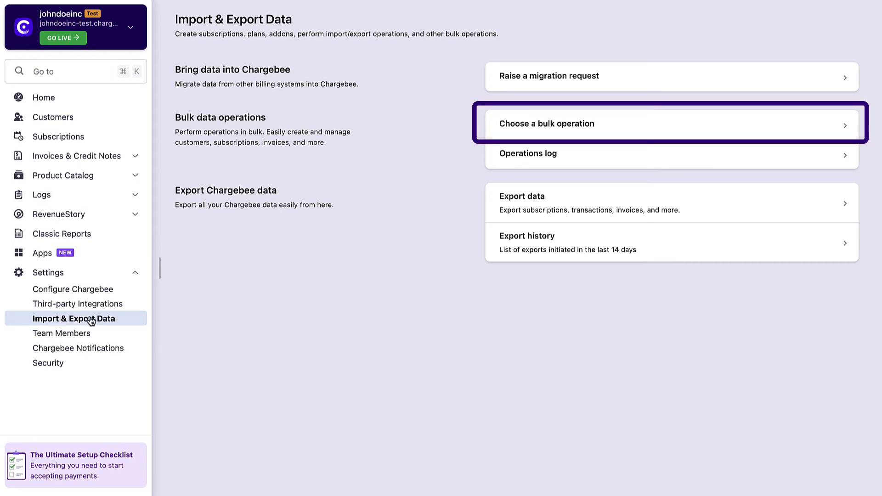
pyautogui.moveTo(90, 335)
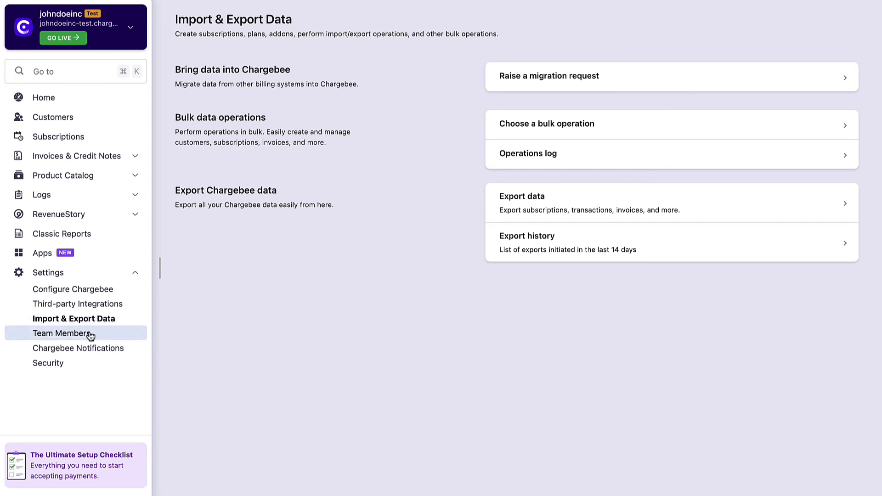
# Explore inviting a team member with full access versus assigned roles, then cancel the invite
pyautogui.click(63, 333)
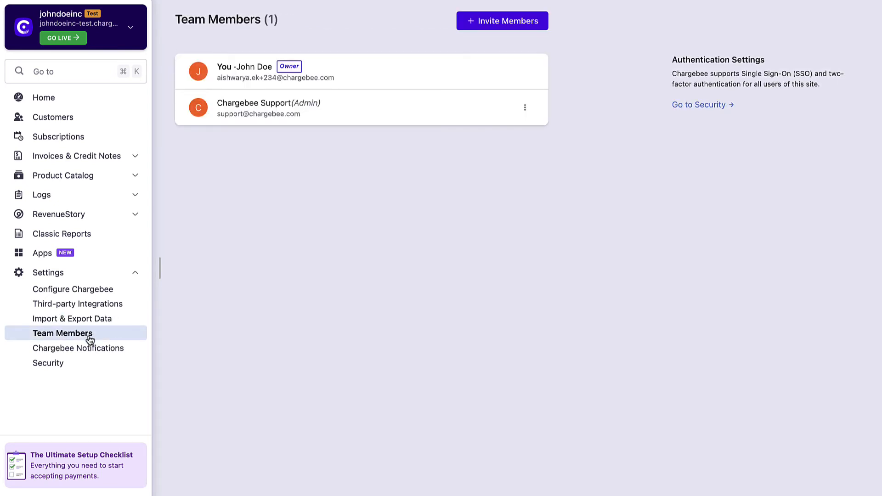
pyautogui.moveTo(480, 35)
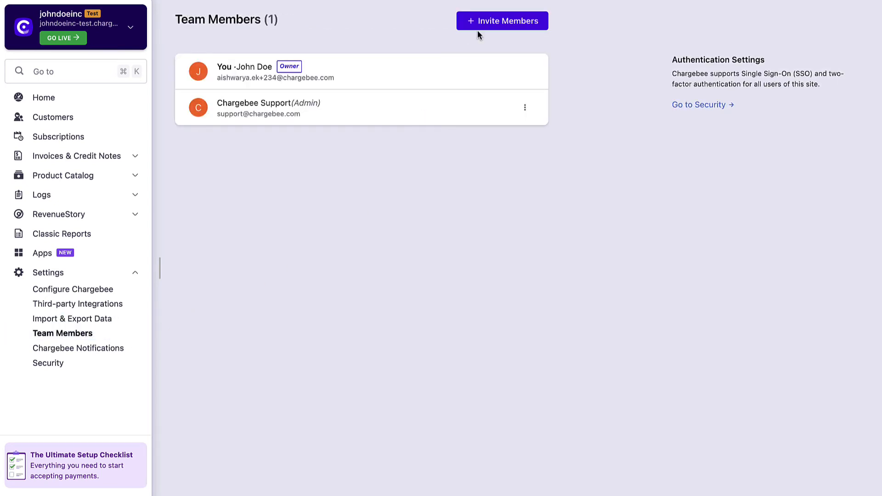
pyautogui.click(502, 20)
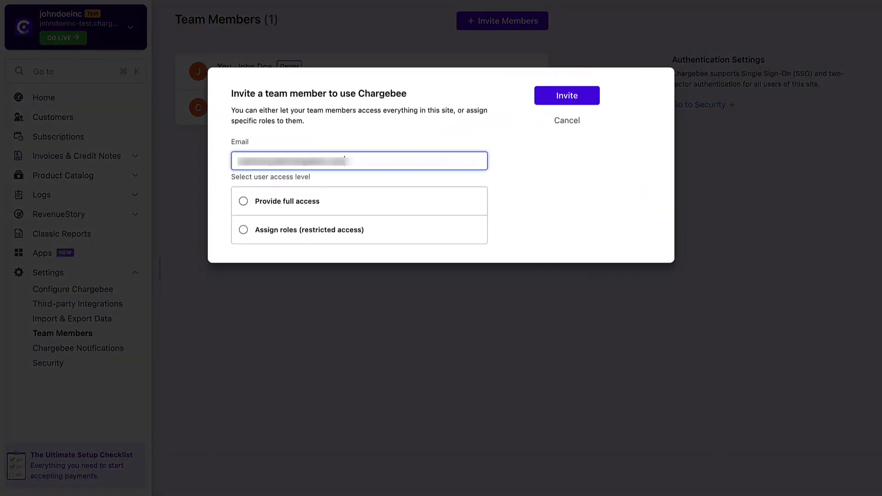
pyautogui.click(243, 202)
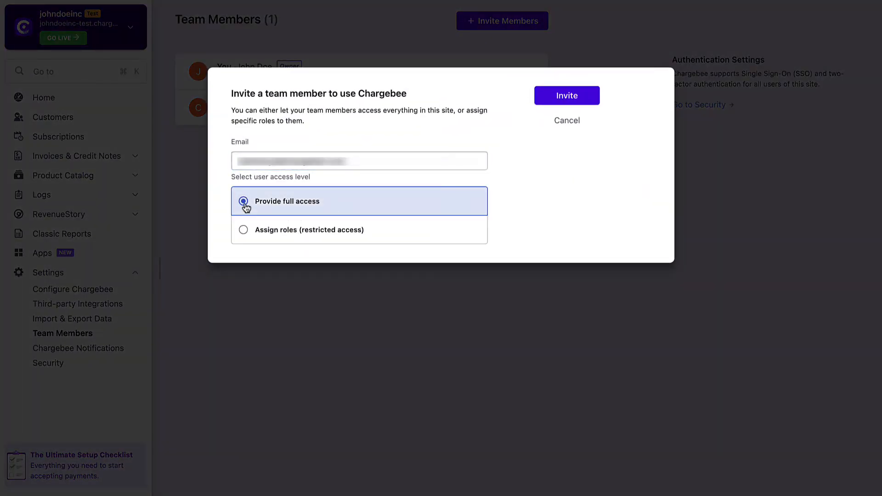
pyautogui.click(242, 229)
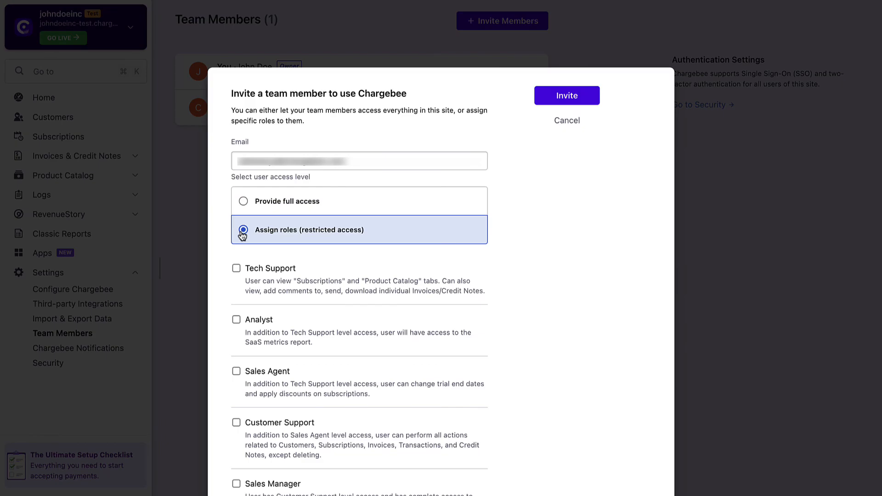
pyautogui.click(566, 120)
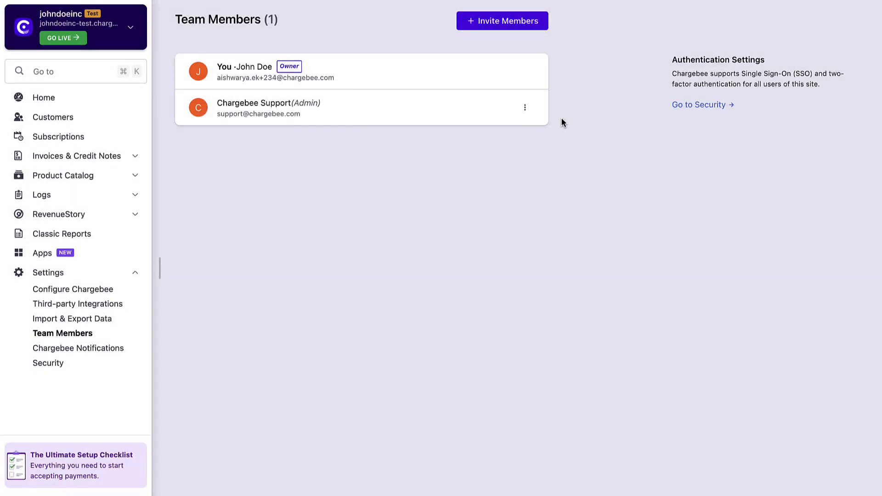
pyautogui.moveTo(66, 354)
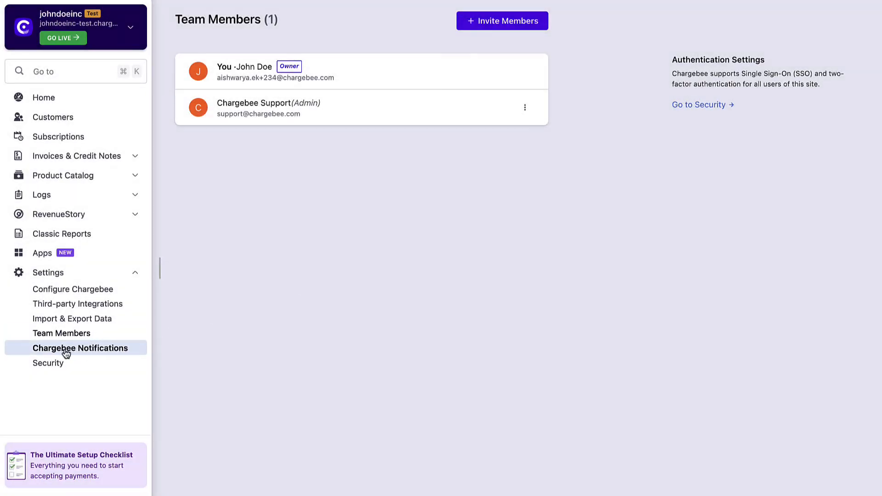
# View Notifications and Security settings, then the certificates list: ISO 27001, PCI DSS, SOC 1/2 Type II
pyautogui.click(81, 347)
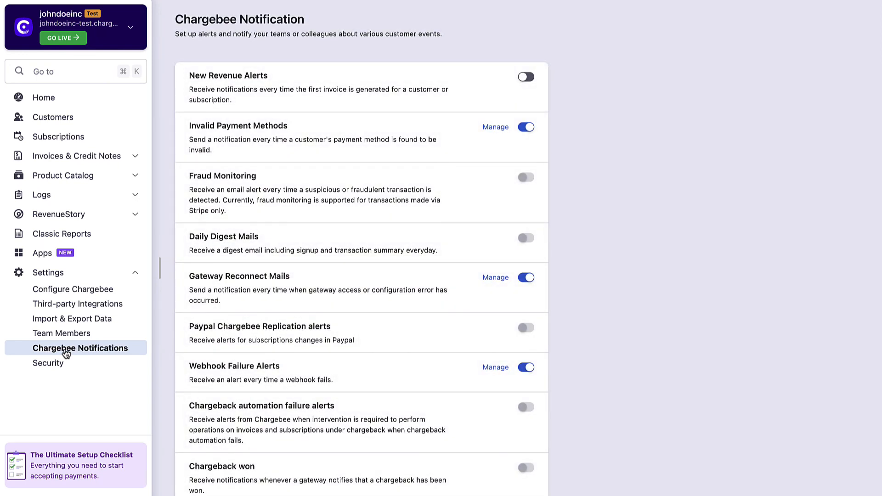
pyautogui.click(49, 363)
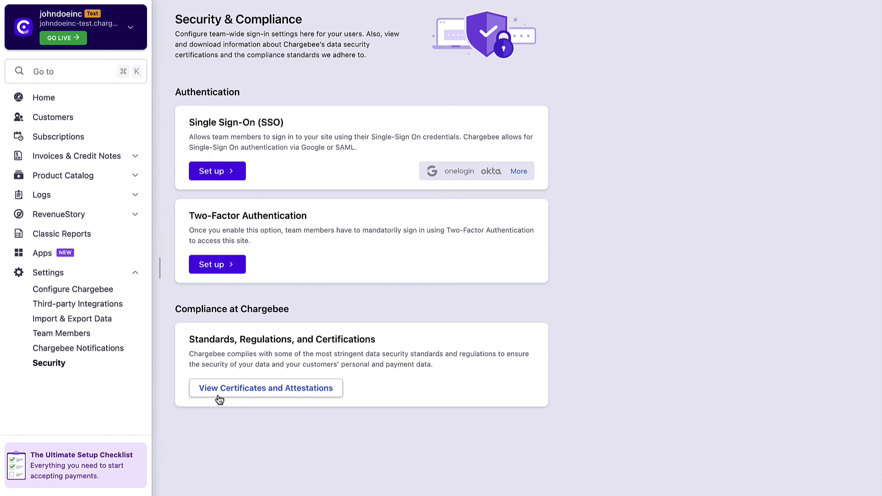
pyautogui.click(266, 387)
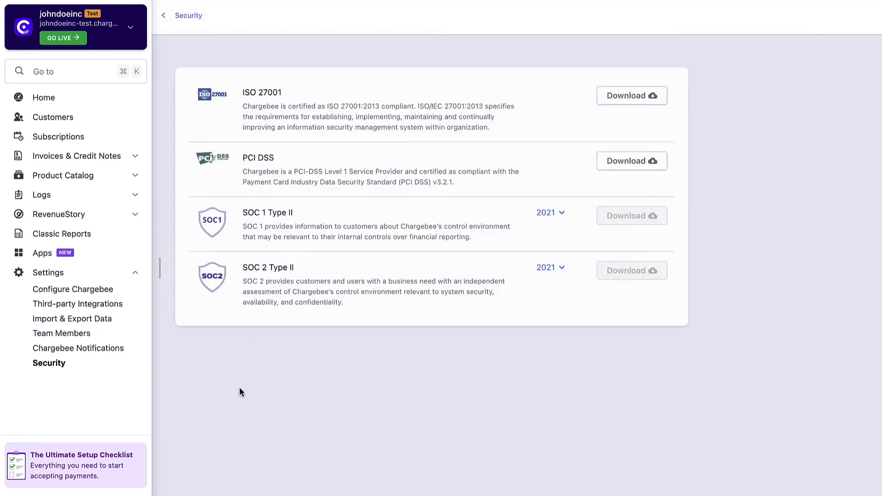